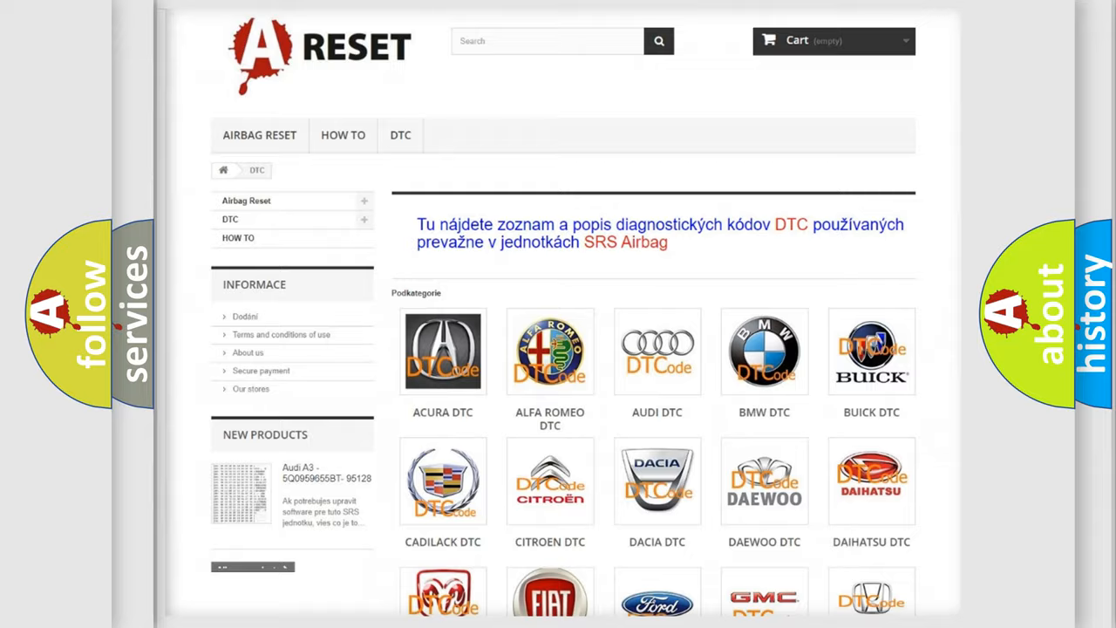
Open the Jeep DTC listing from the category page and browse its trouble codes.
scroll("down", 3)
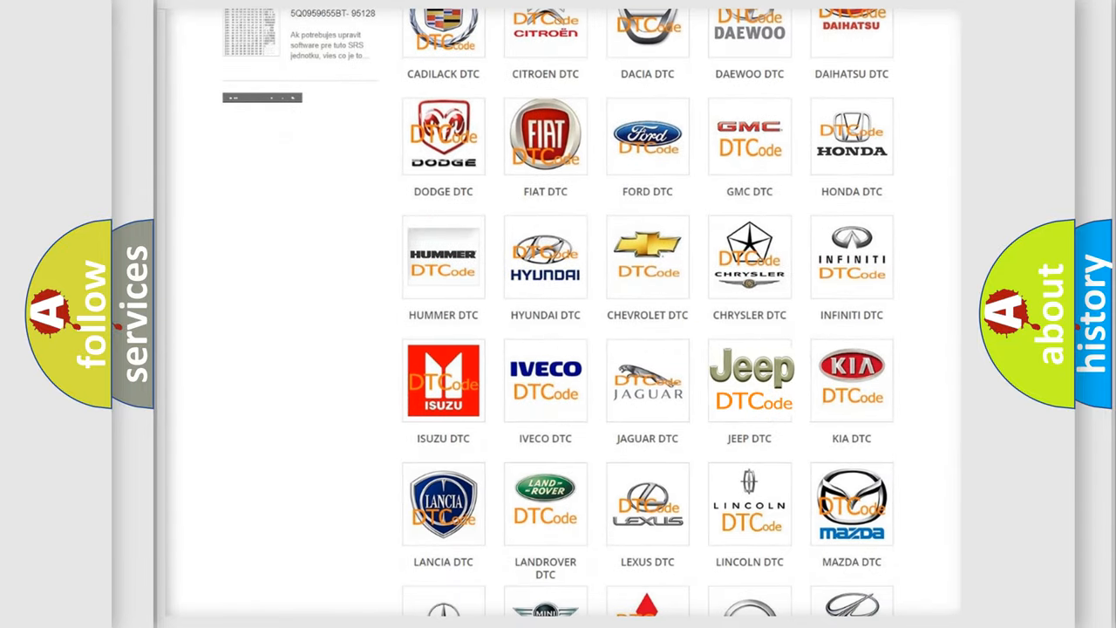
left_click(750, 380)
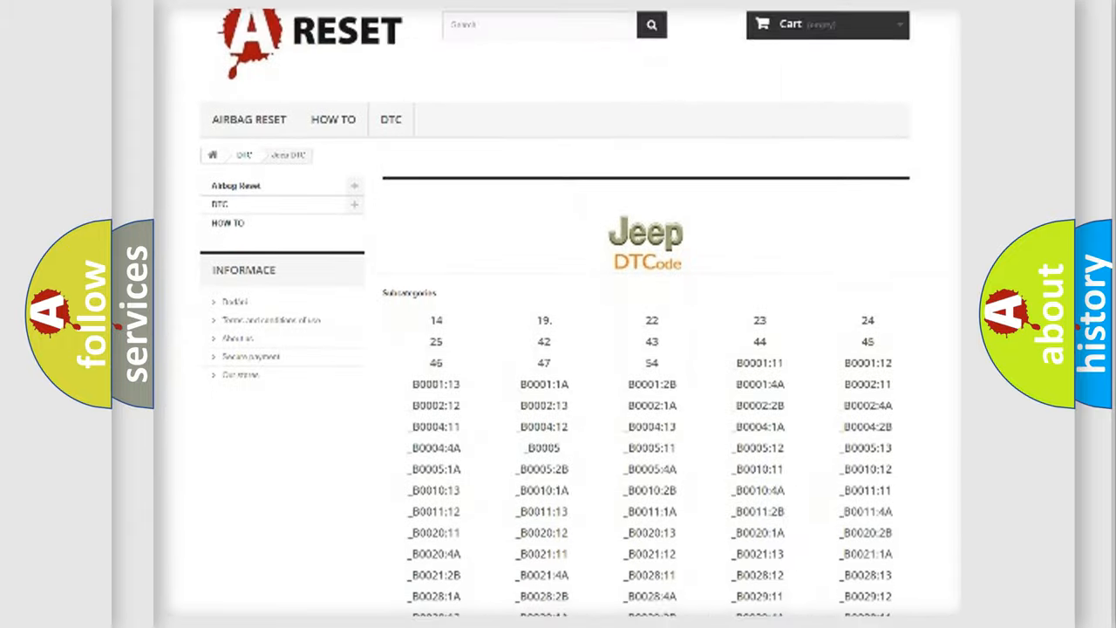
scroll("down", 3)
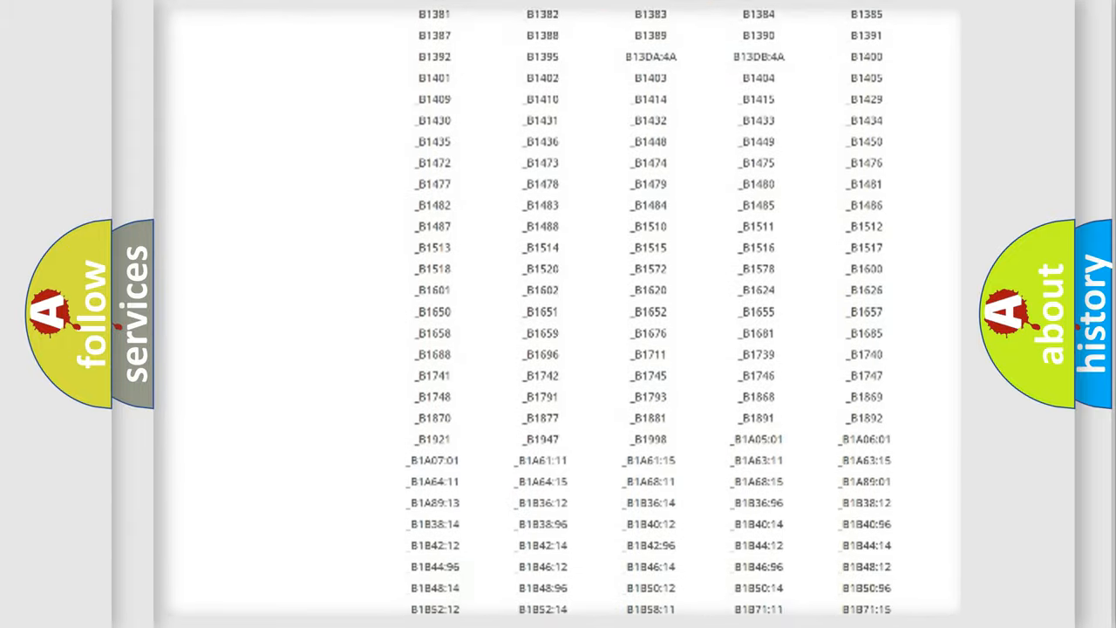